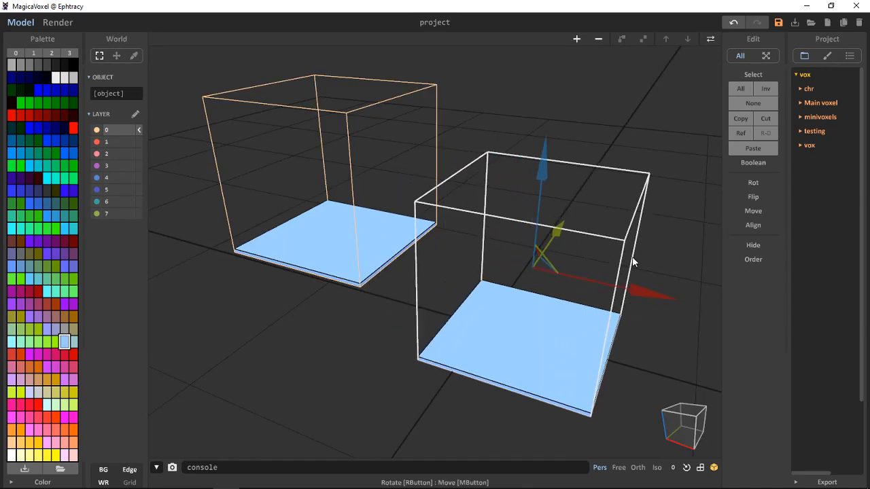
# Step: Orbit around the two boxes, then begin renaming the white-outlined box to object1
pyautogui.moveTo(632, 263); pyautogui.dragTo(598, 290)
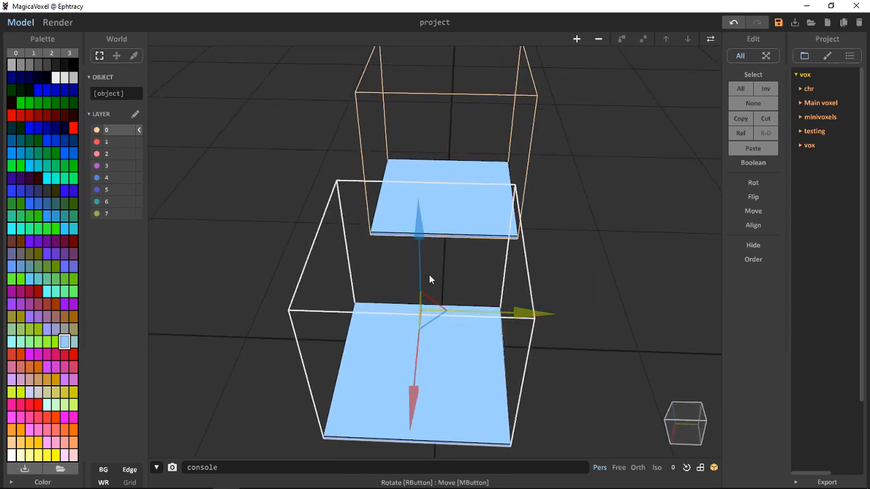
pyautogui.moveTo(431, 279); pyautogui.dragTo(466, 278)
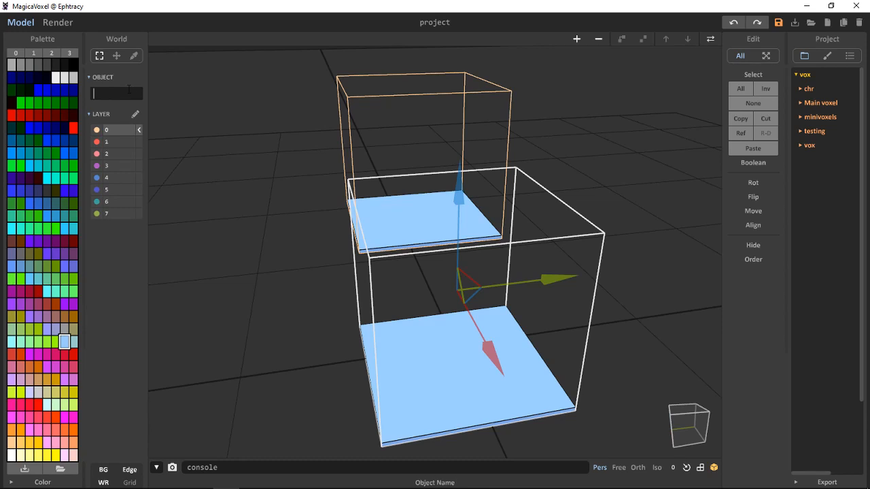
pyautogui.click(116, 94)
pyautogui.write('object1')
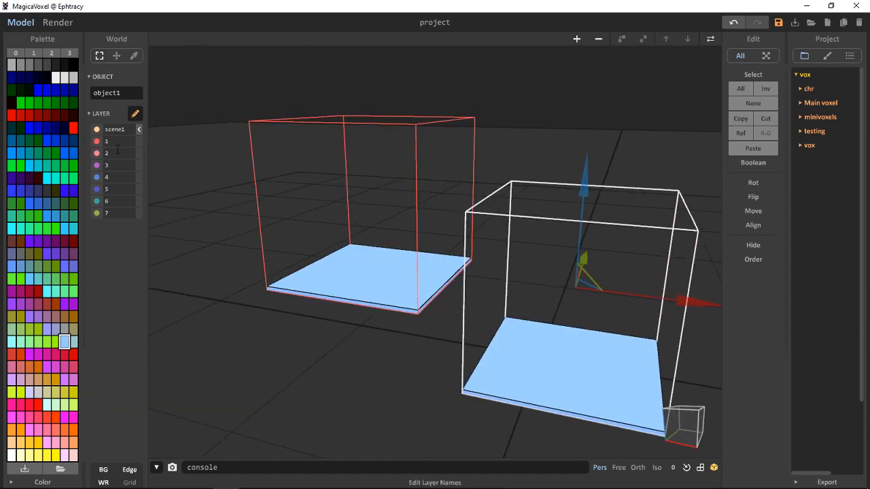
# Step: Finish editing layer names, leaving layer 0 named scene1
pyautogui.click(97, 141)
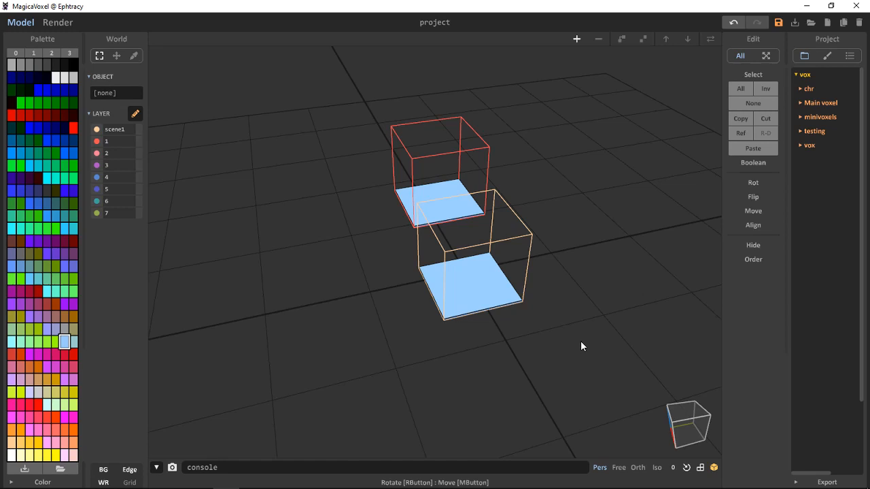
pyautogui.moveTo(562, 88)
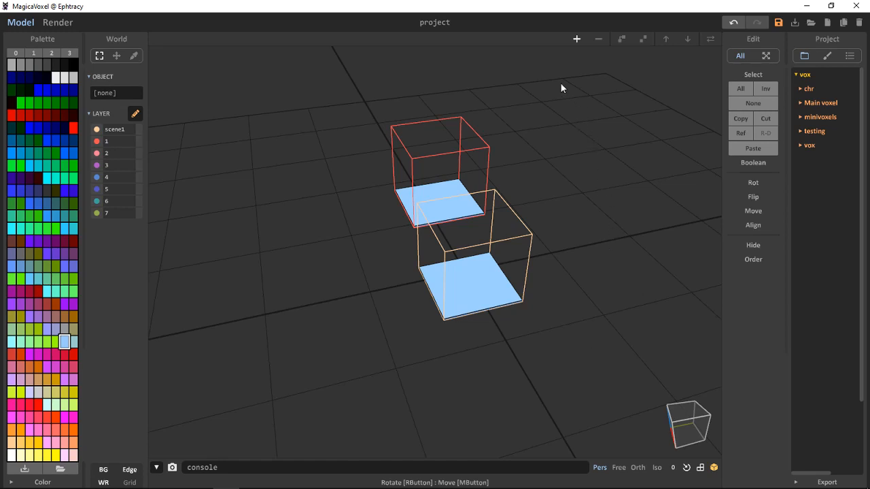
# Step: Box-select both boxes so the Object field shows [multiple], then orbit the view
pyautogui.moveTo(561, 87); pyautogui.dragTo(348, 441)
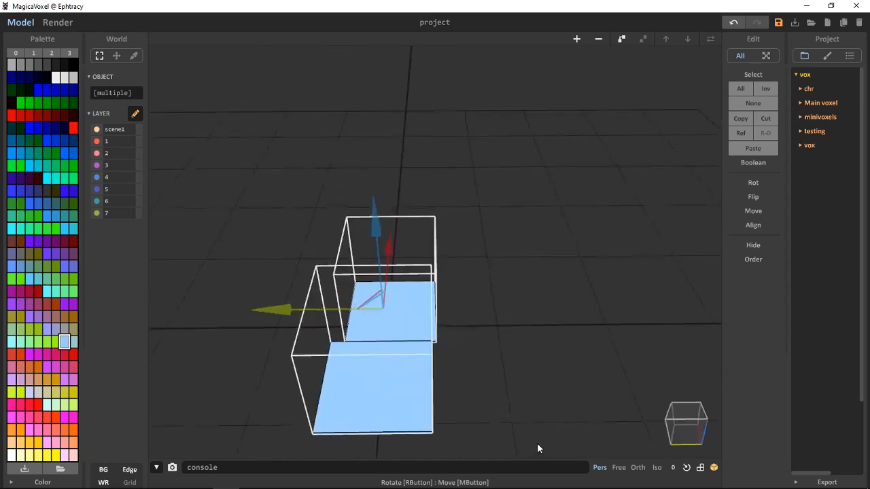
pyautogui.moveTo(539, 448); pyautogui.dragTo(454, 253)
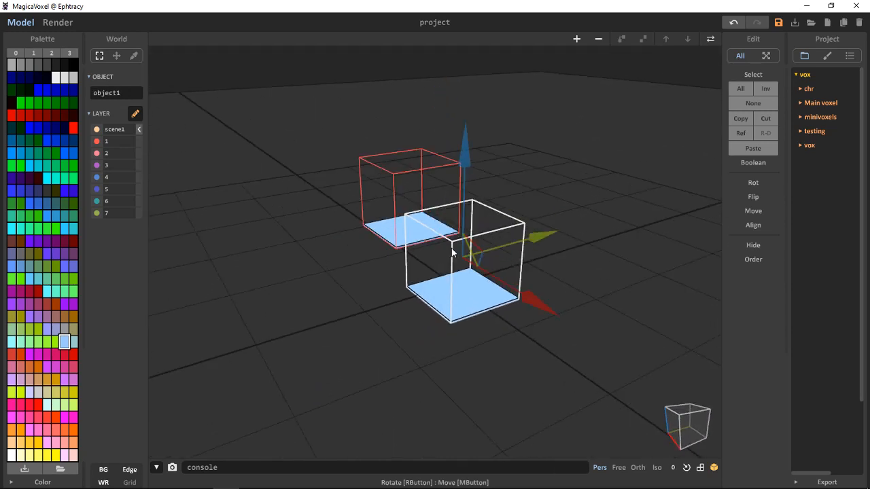
pyautogui.moveTo(393, 181)
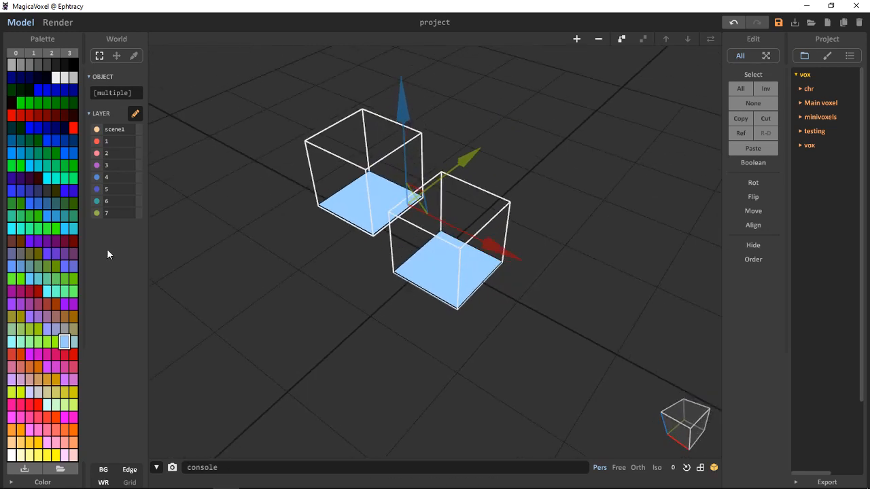
pyautogui.moveTo(156, 276)
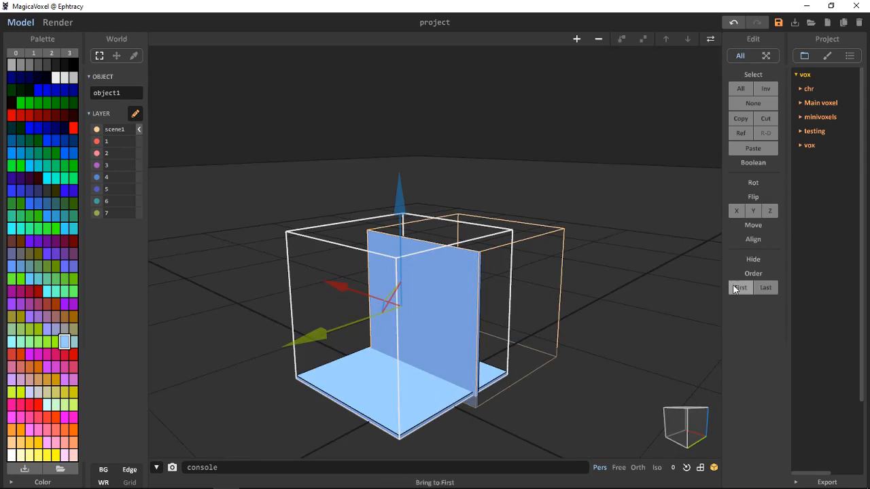
pyautogui.moveTo(741, 288)
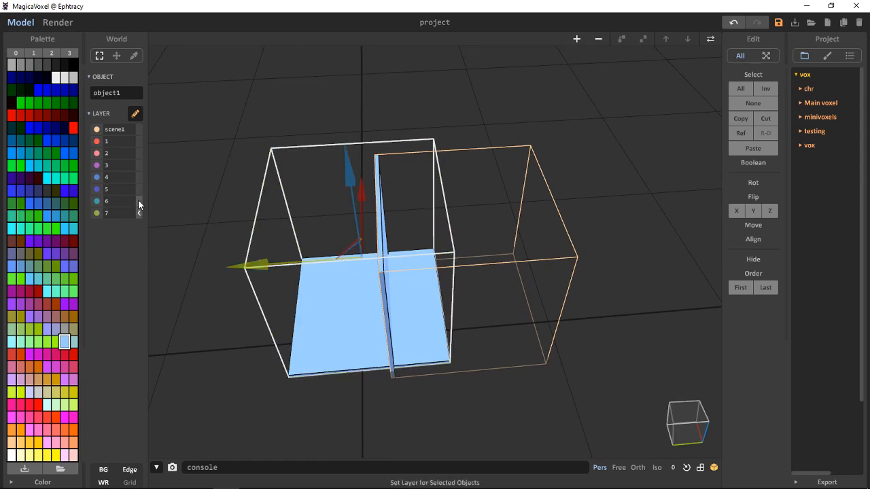
pyautogui.moveTo(162, 203)
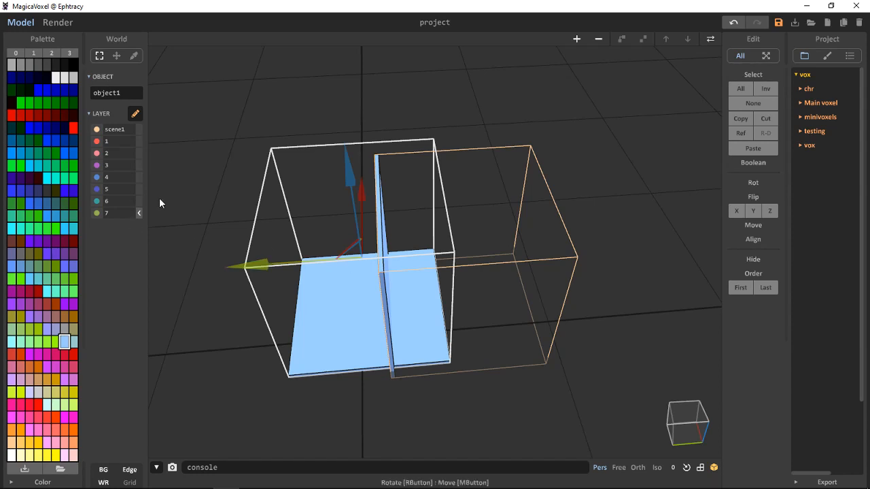
pyautogui.moveTo(432, 374)
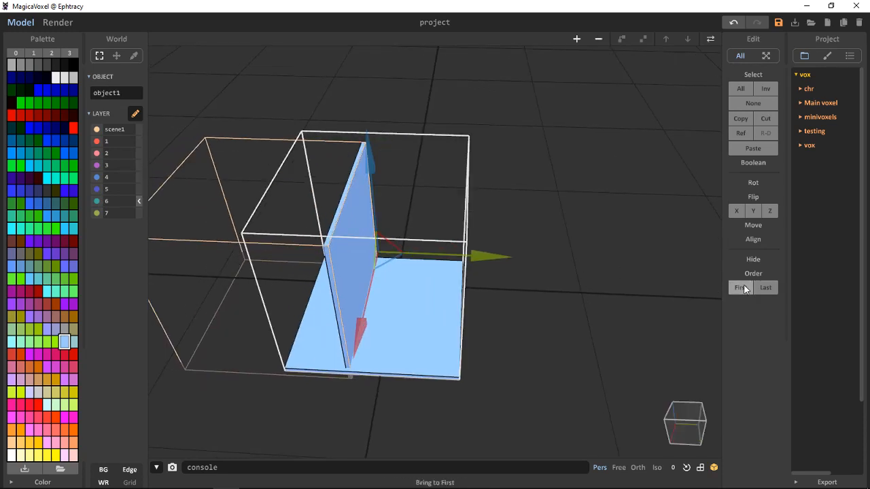
# Step: Move object1 to the front of the object order with Order > First
pyautogui.click(96, 134)
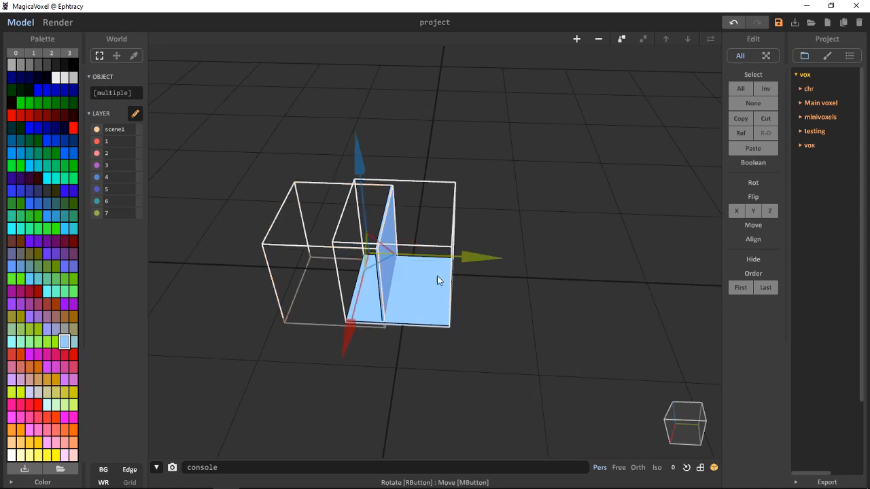
# Step: Select only object1, then click empty space to clear the selection
pyautogui.click(306, 248)
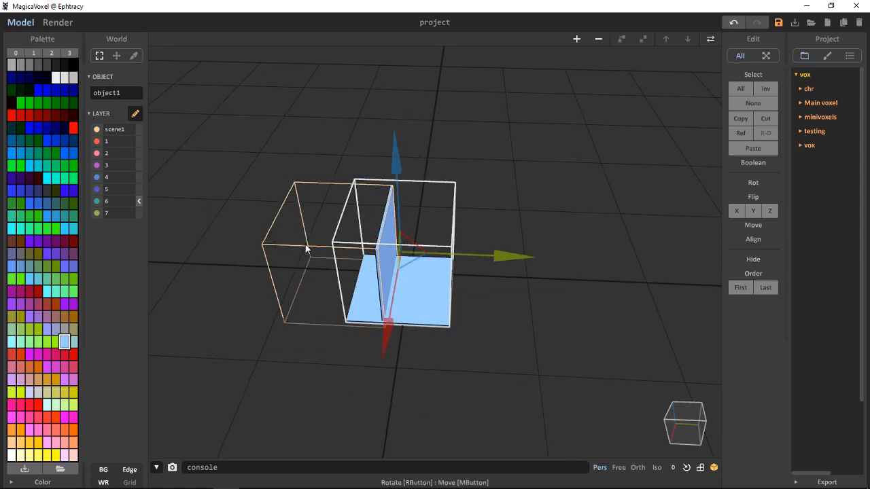
pyautogui.click(551, 343)
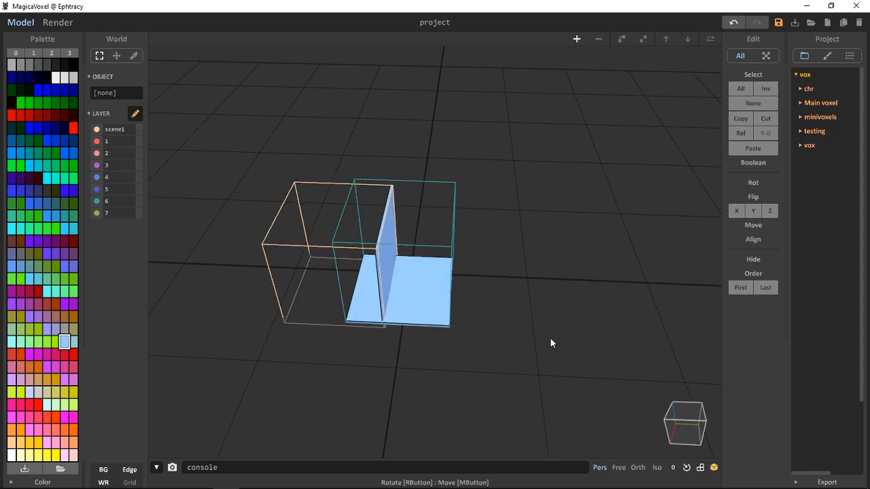